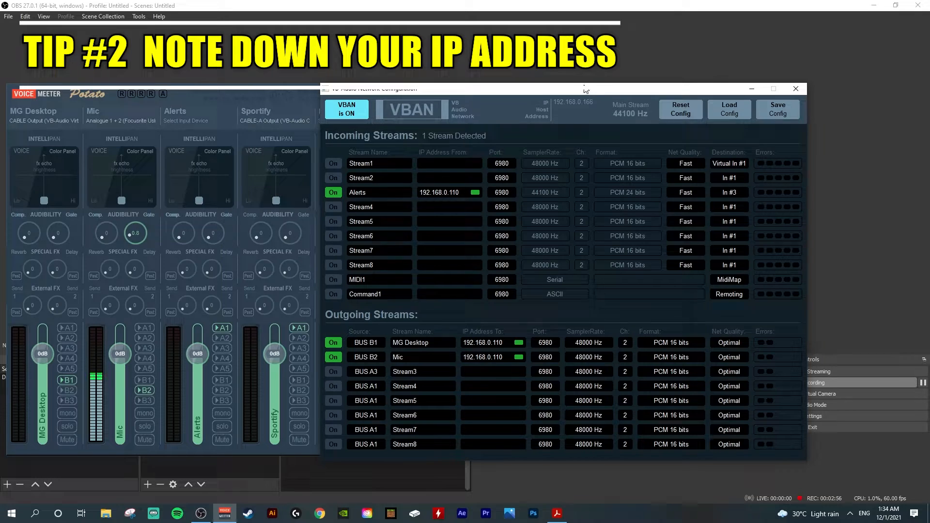
{"action": "mouse_move", "coordinate": [583, 94]}
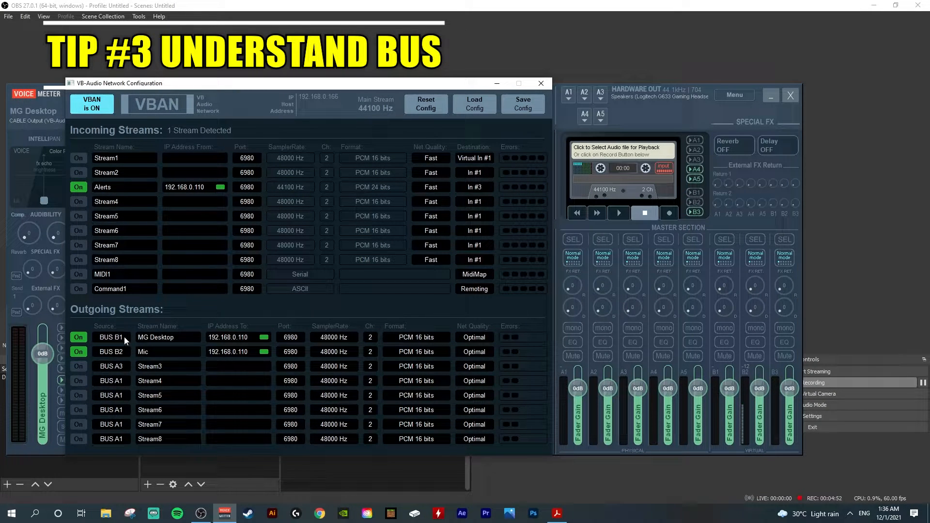
Show the source bus list (A1–A5, B1–B3) for the MG Desktop outgoing stream
{"action": "left_click", "coordinate": [111, 337]}
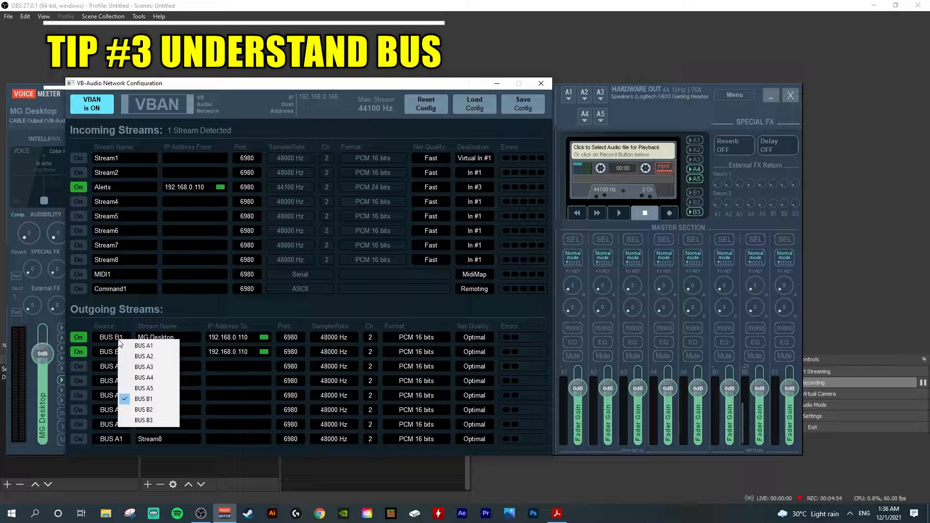
{"action": "mouse_move", "coordinate": [144, 346]}
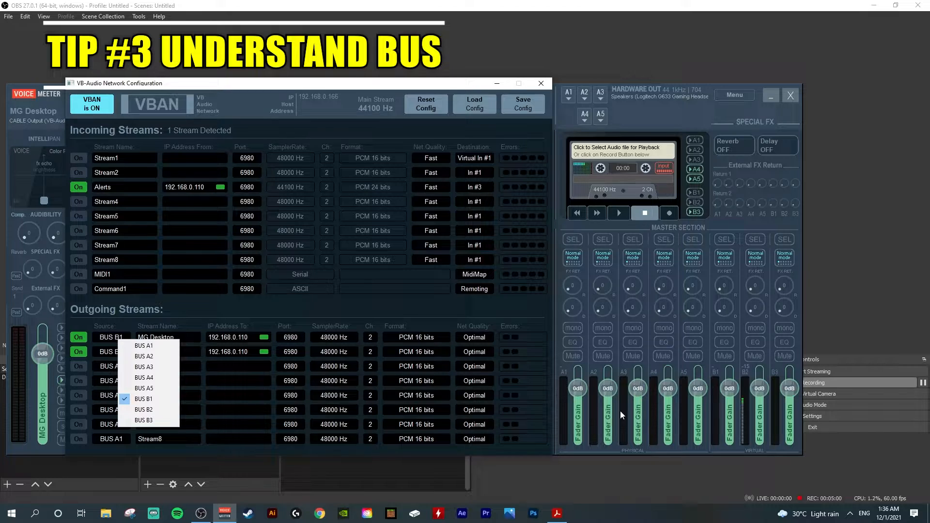
{"action": "mouse_move", "coordinate": [578, 239]}
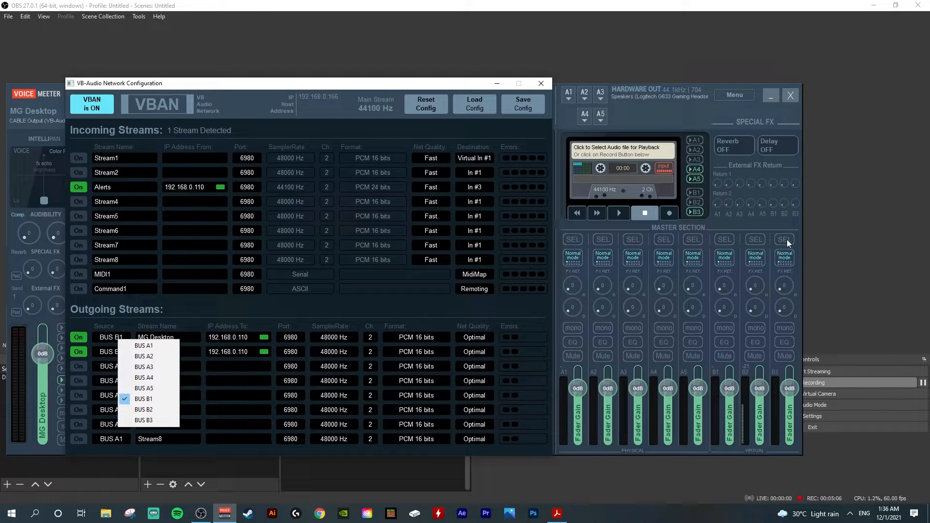
Keep BUS B1 as the MG Desktop stream's source after dismissing and reopening the list
{"action": "left_click", "coordinate": [144, 410]}
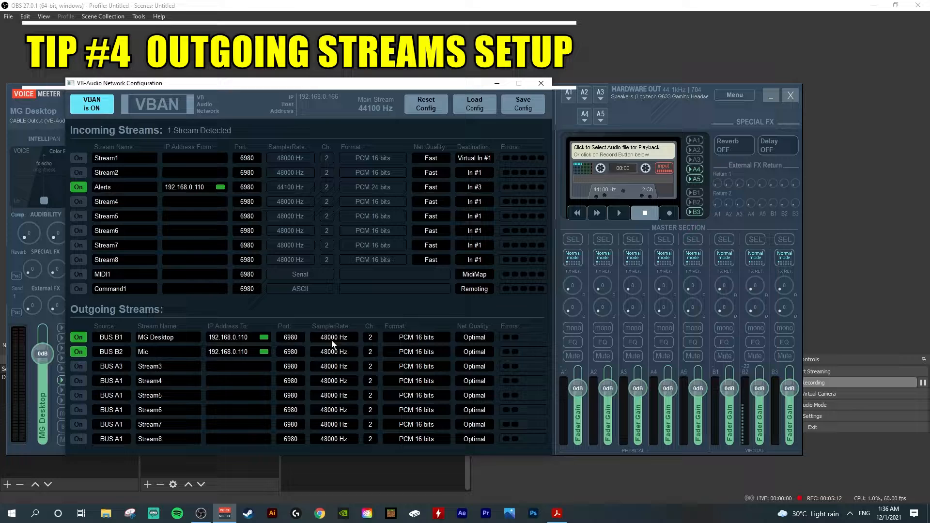
{"action": "left_click", "coordinate": [111, 337]}
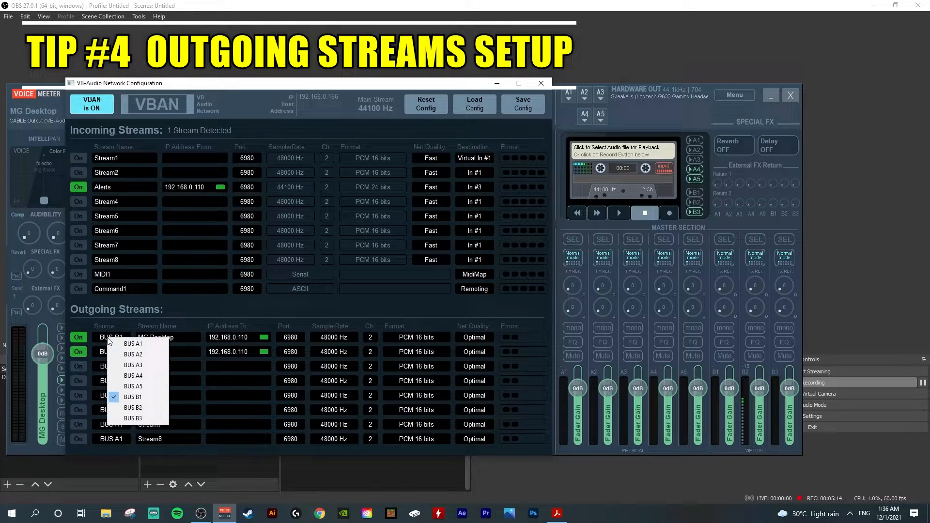
{"action": "mouse_move", "coordinate": [147, 387]}
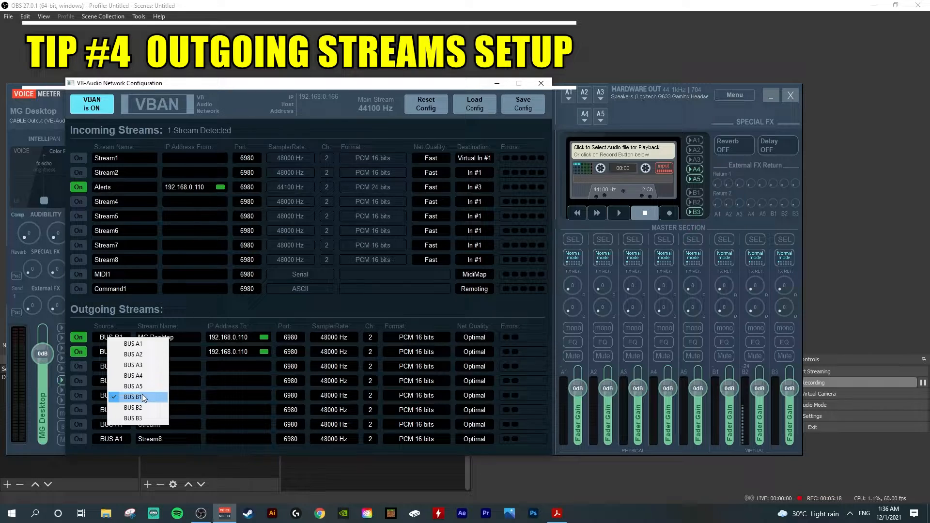
{"action": "left_click", "coordinate": [133, 396]}
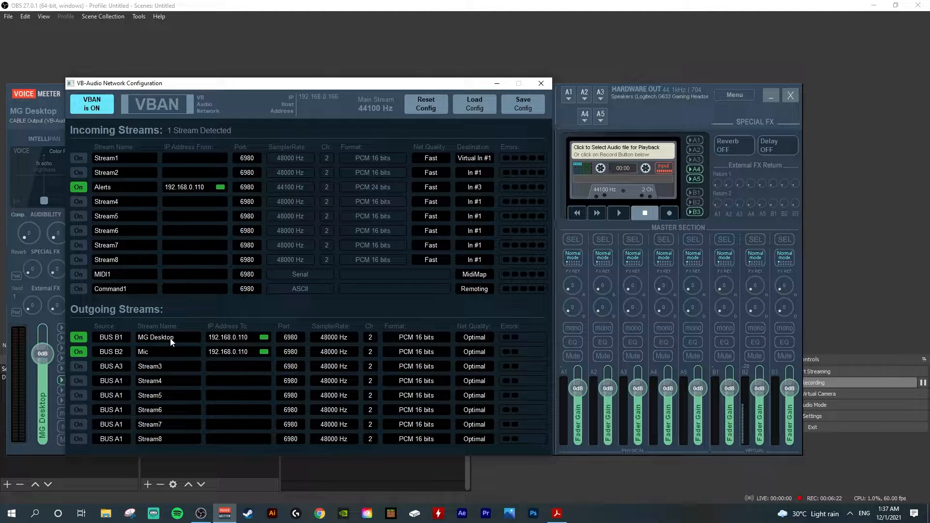
{"action": "mouse_move", "coordinate": [183, 341]}
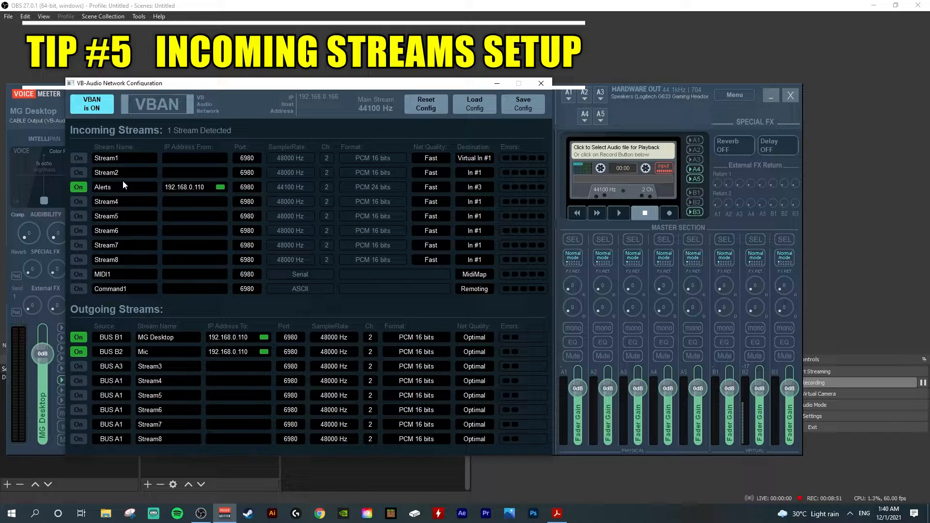
{"action": "mouse_move", "coordinate": [147, 194]}
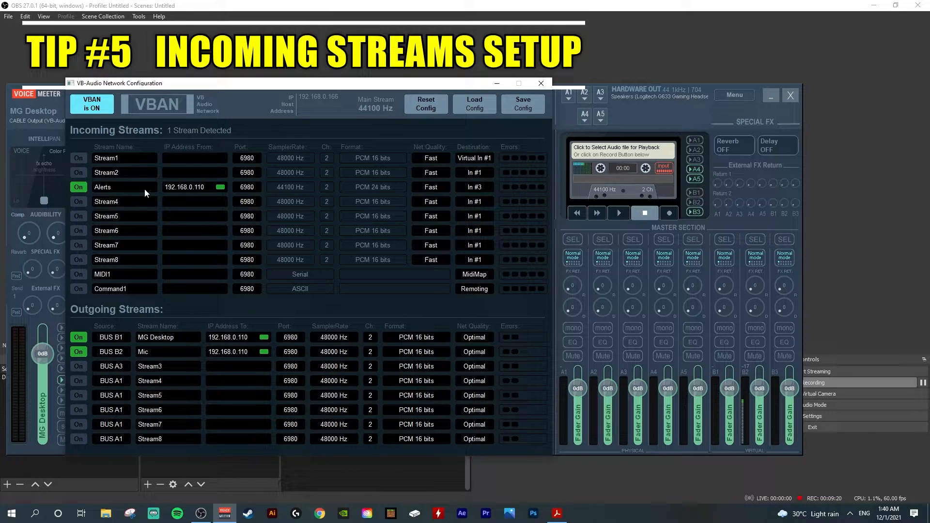
{"action": "mouse_move", "coordinate": [145, 192]}
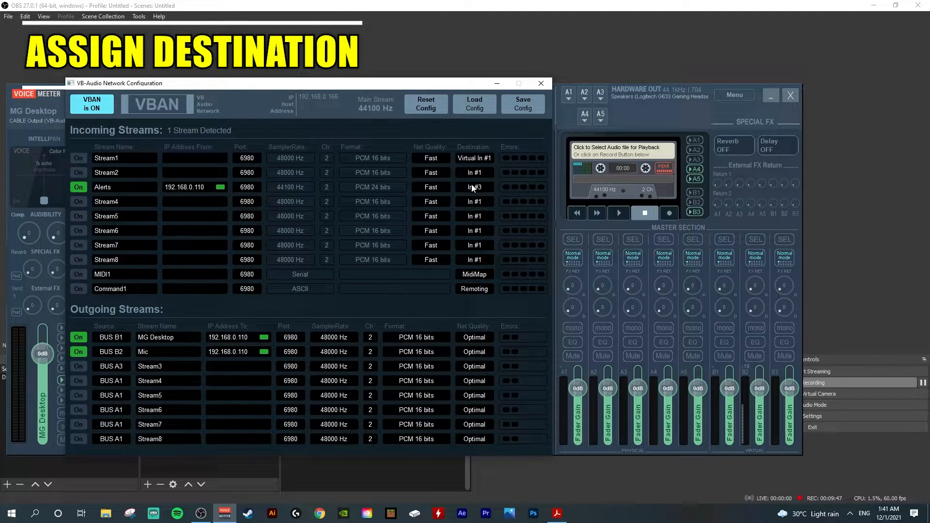
Show the Alerts incoming stream's destination choices, with In #3 checked
{"action": "left_click", "coordinate": [473, 187]}
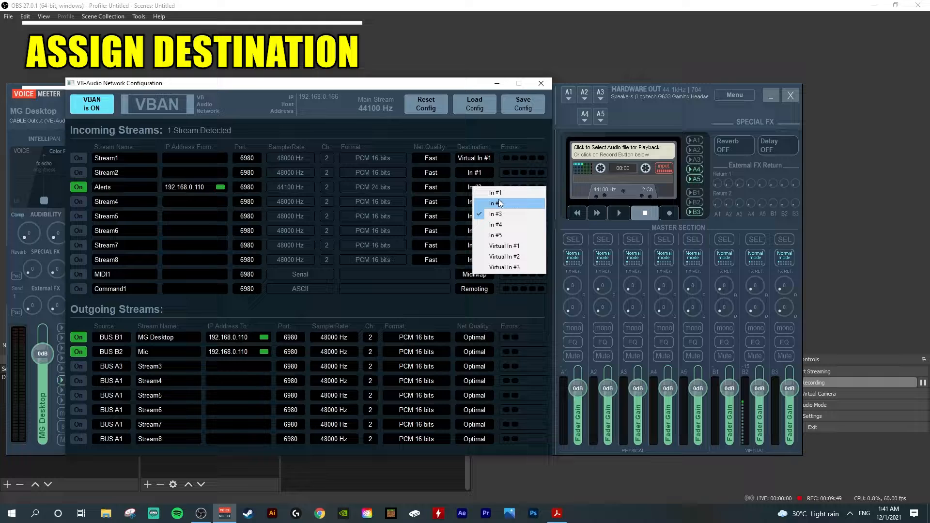
{"action": "mouse_move", "coordinate": [495, 235]}
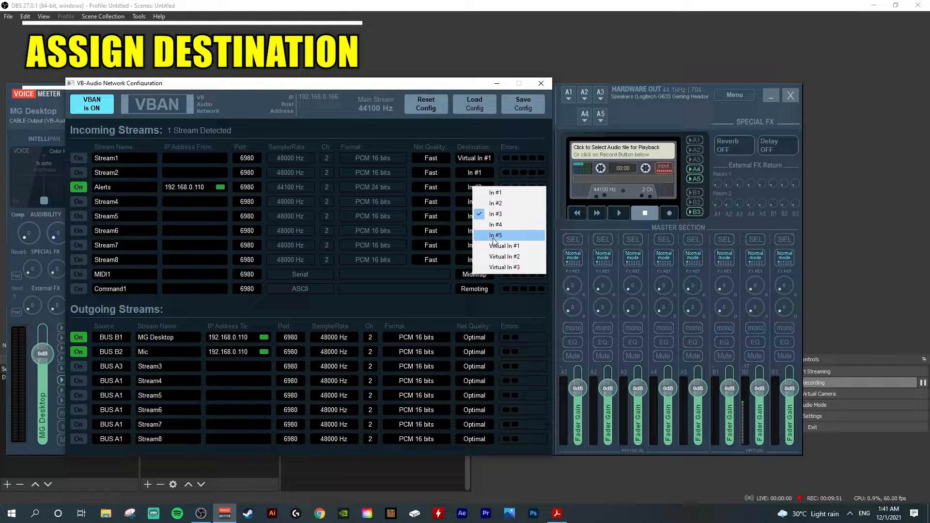
{"action": "mouse_move", "coordinate": [498, 267]}
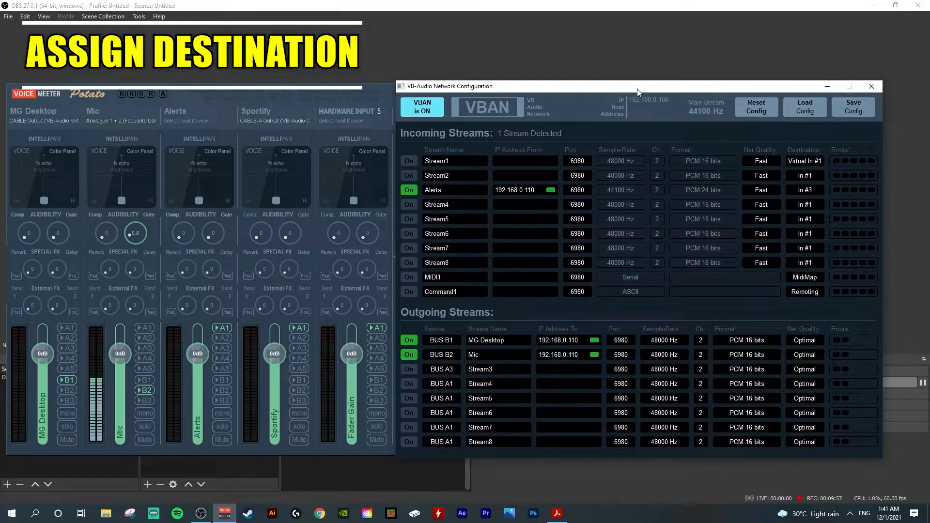
{"action": "left_click", "coordinate": [804, 190]}
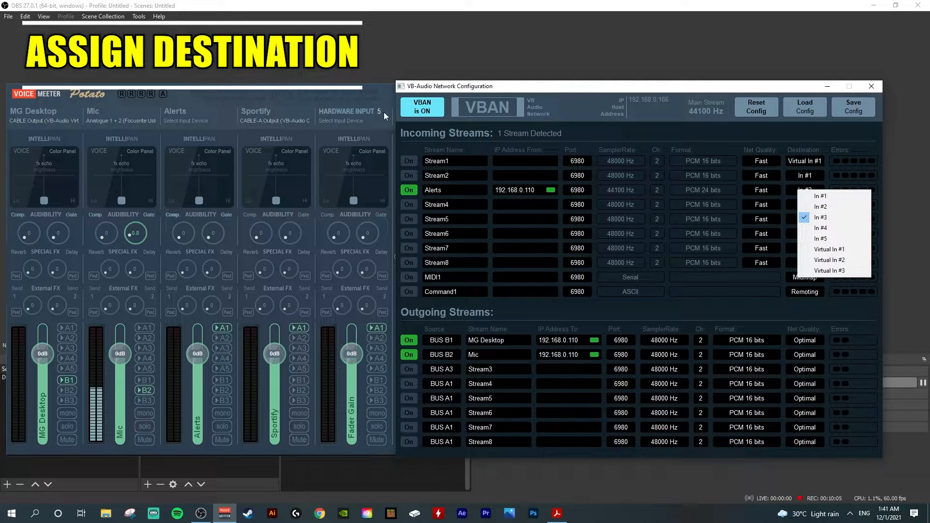
{"action": "mouse_move", "coordinate": [829, 249]}
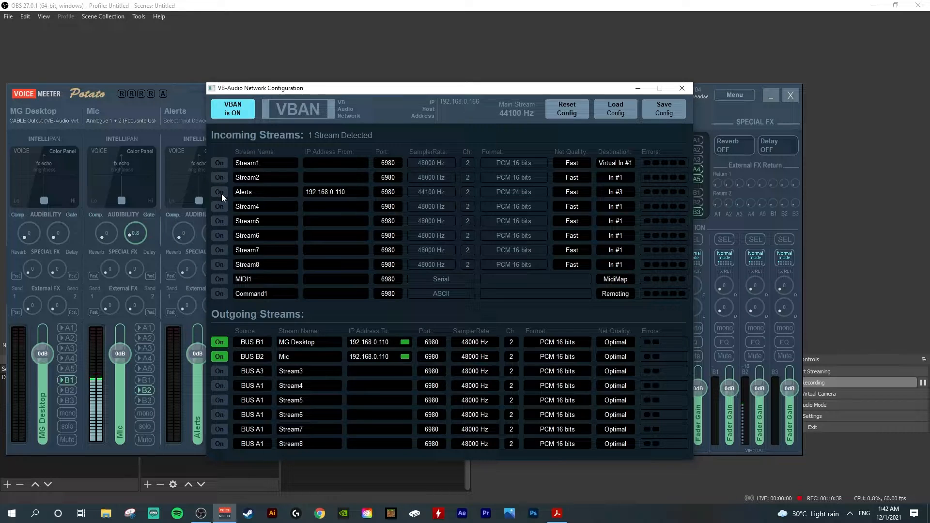
Switch on the incoming Alerts stream so it shows connected
{"action": "left_click", "coordinate": [219, 192]}
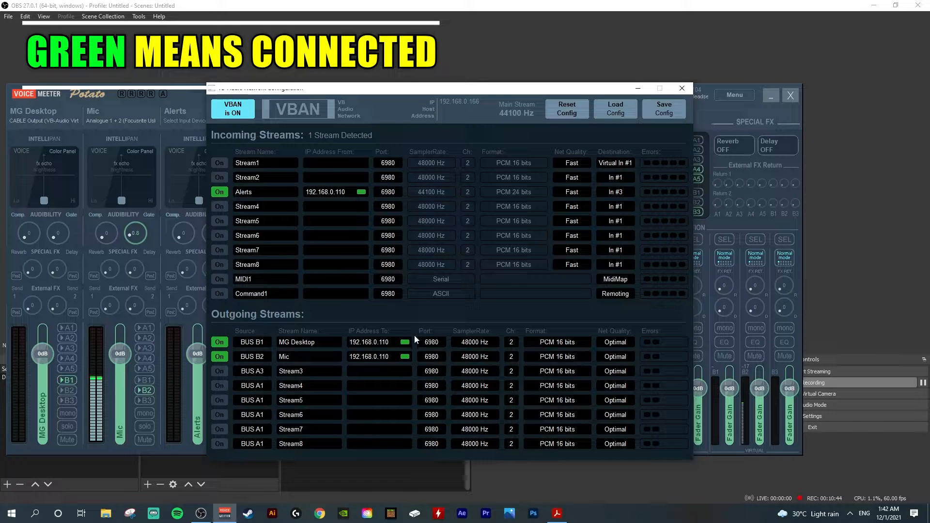
{"action": "mouse_move", "coordinate": [370, 324]}
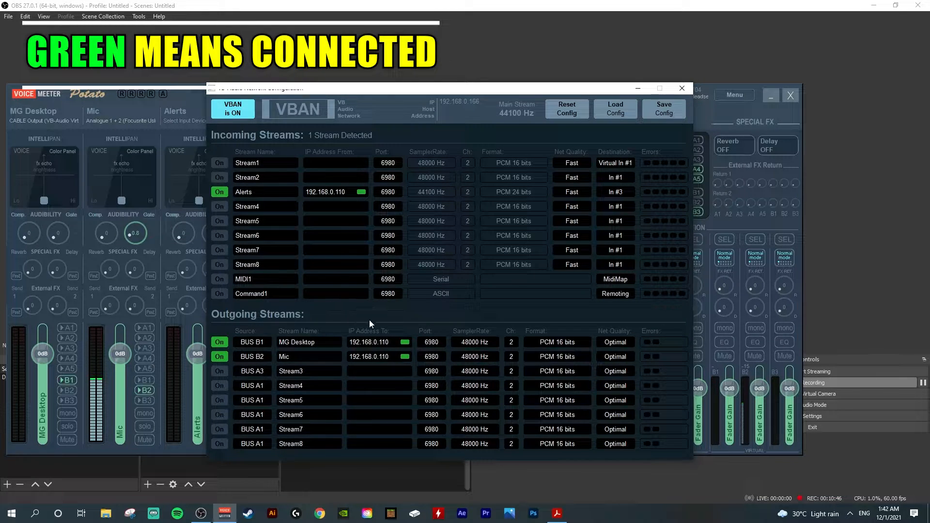
{"action": "mouse_move", "coordinate": [336, 206]}
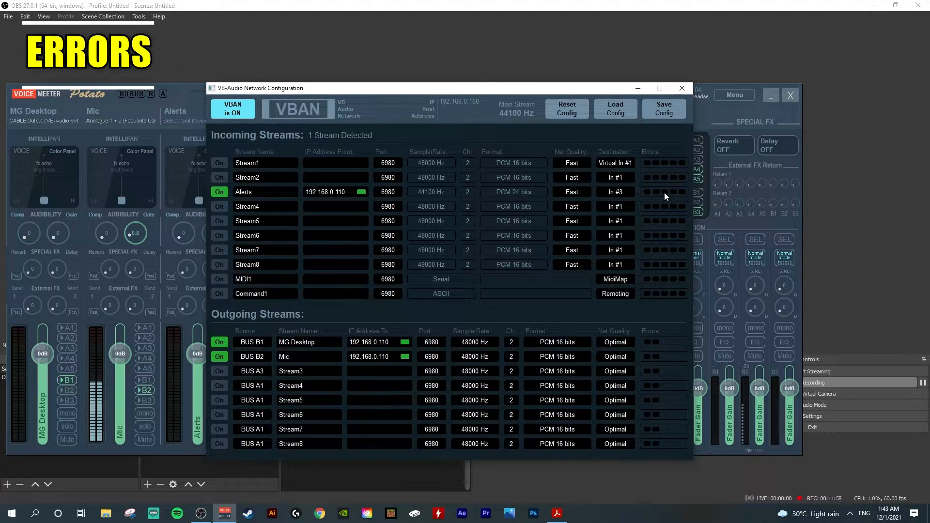
{"action": "mouse_move", "coordinate": [673, 199]}
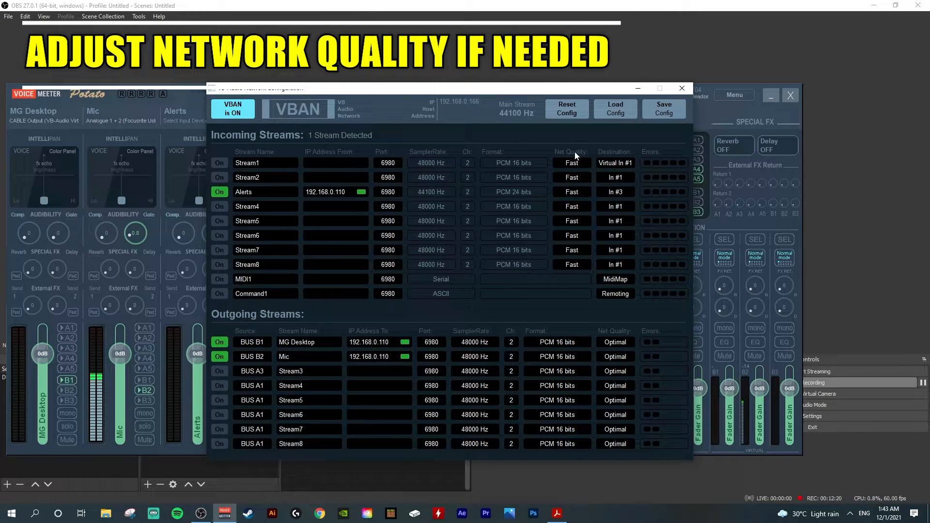
{"action": "left_click", "coordinate": [571, 192]}
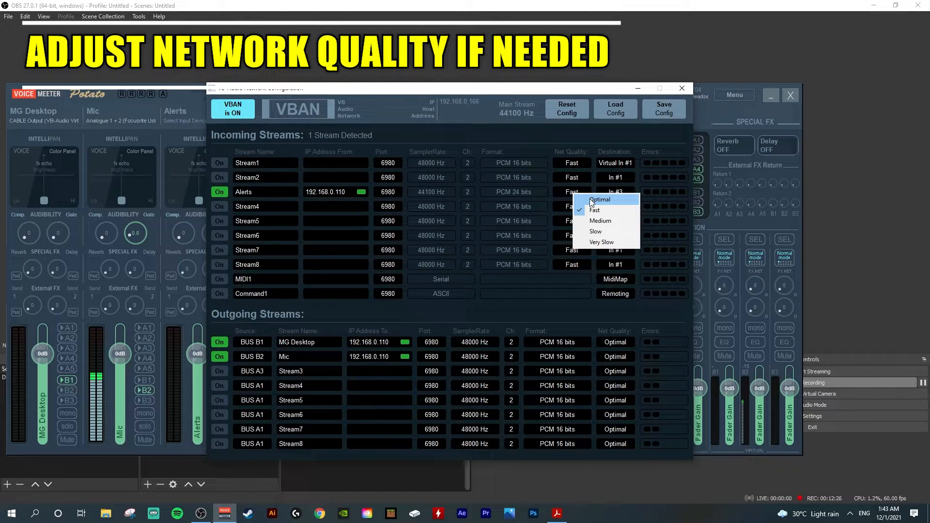
{"action": "mouse_move", "coordinate": [574, 198]}
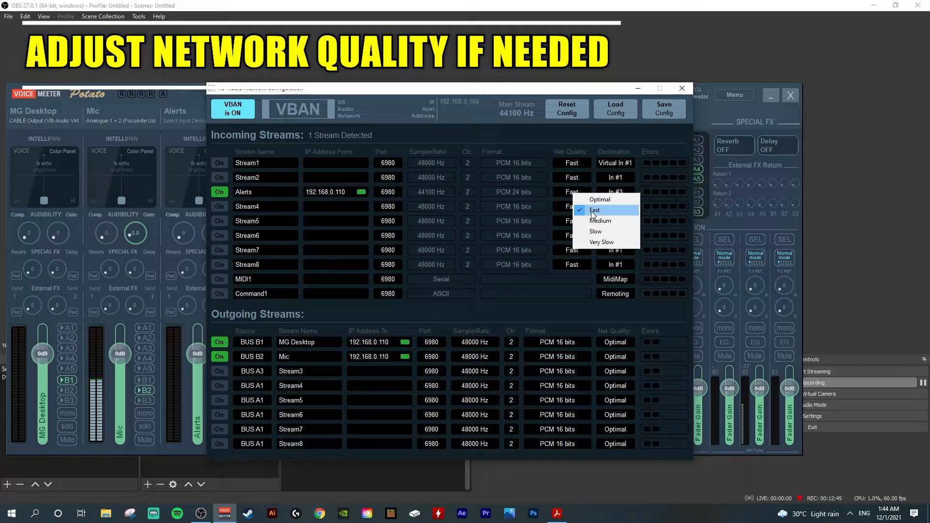
{"action": "mouse_move", "coordinate": [595, 231]}
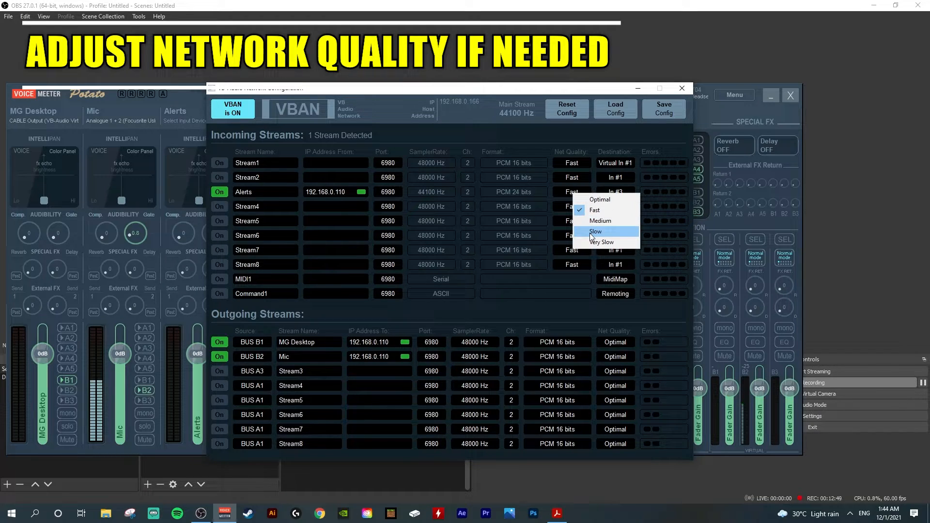
{"action": "mouse_move", "coordinate": [600, 221]}
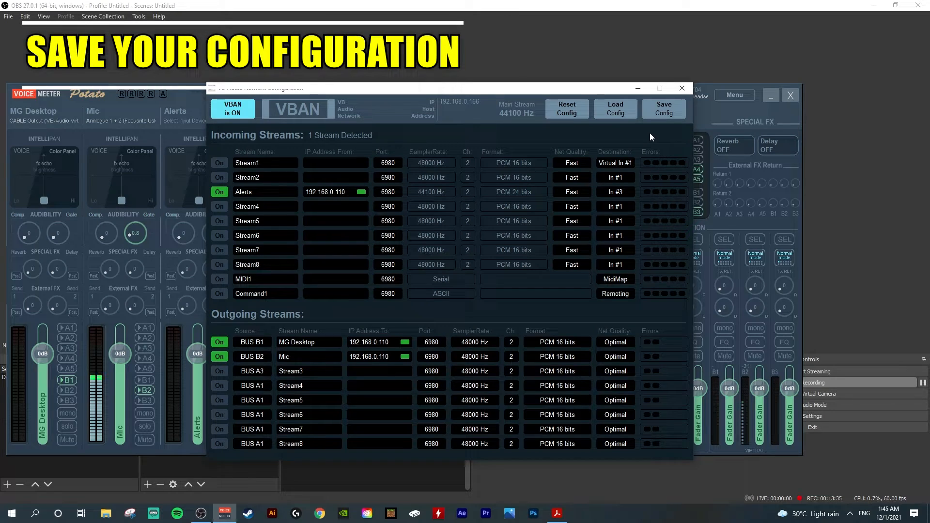
{"action": "mouse_move", "coordinate": [663, 110]}
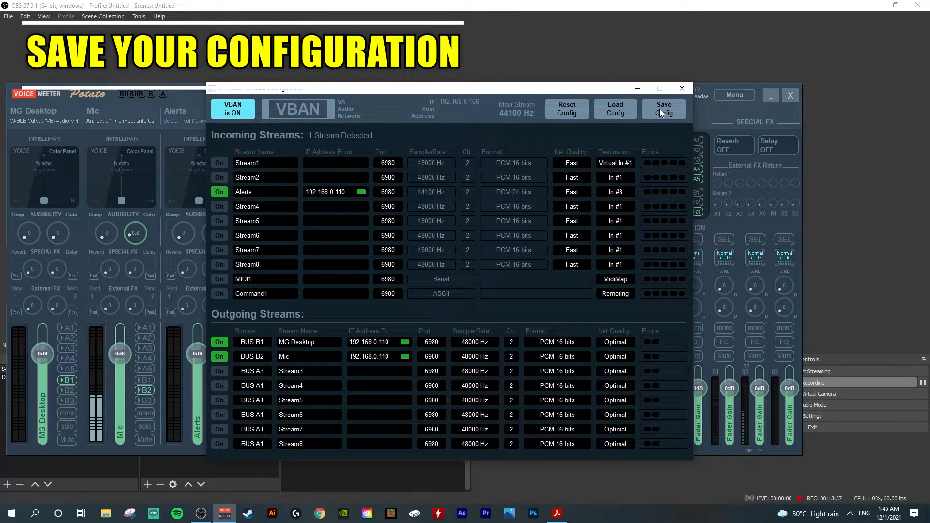
Save the VBAN config over 'VBAN Desktop ok 29' in Documents\Voicemeeter, then browse saved configs to load
{"action": "left_click", "coordinate": [664, 109]}
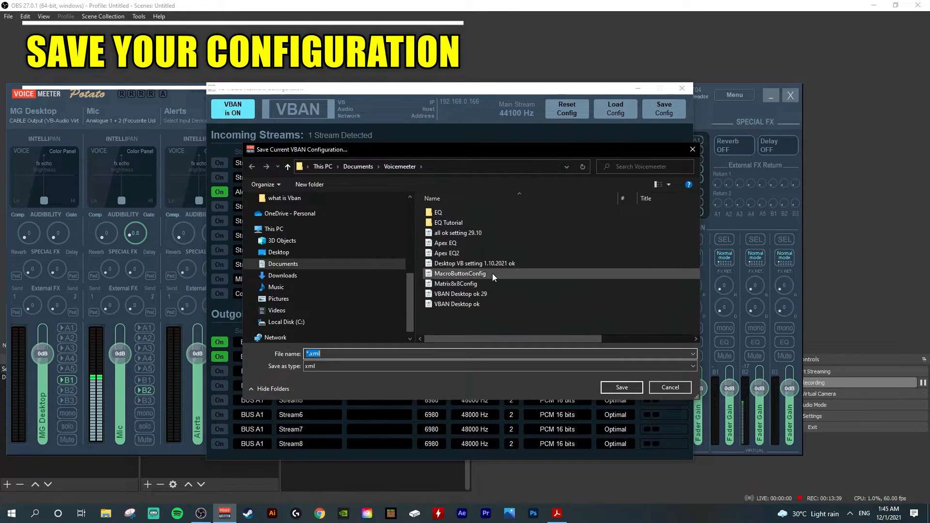
{"action": "mouse_move", "coordinate": [463, 294]}
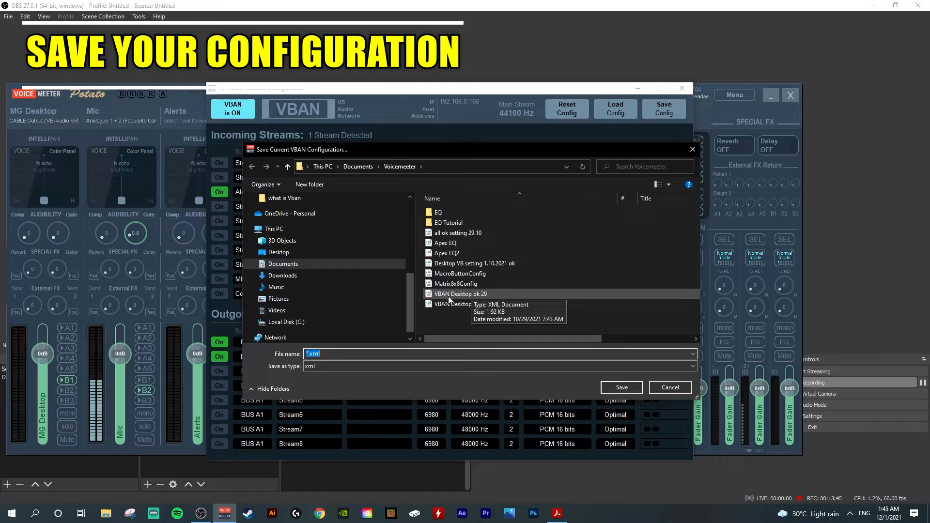
{"action": "mouse_move", "coordinate": [490, 297]}
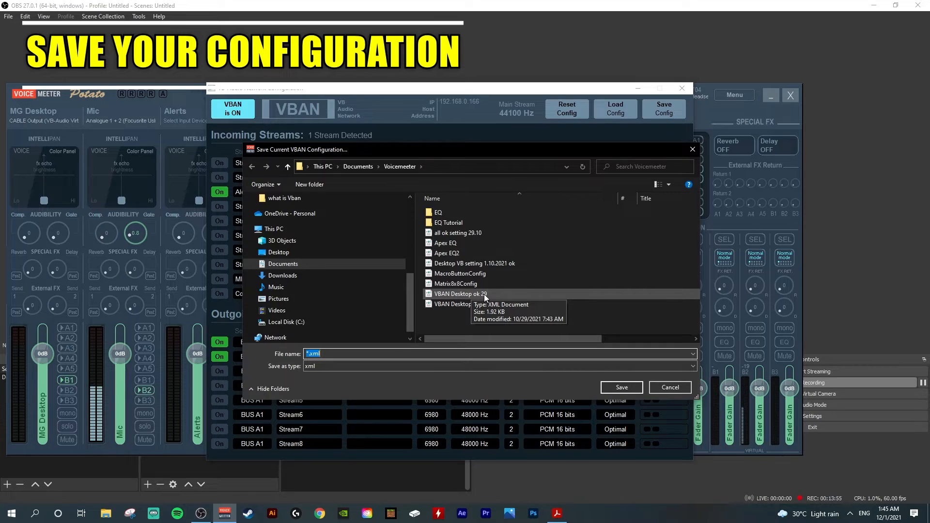
{"action": "left_click", "coordinate": [670, 386]}
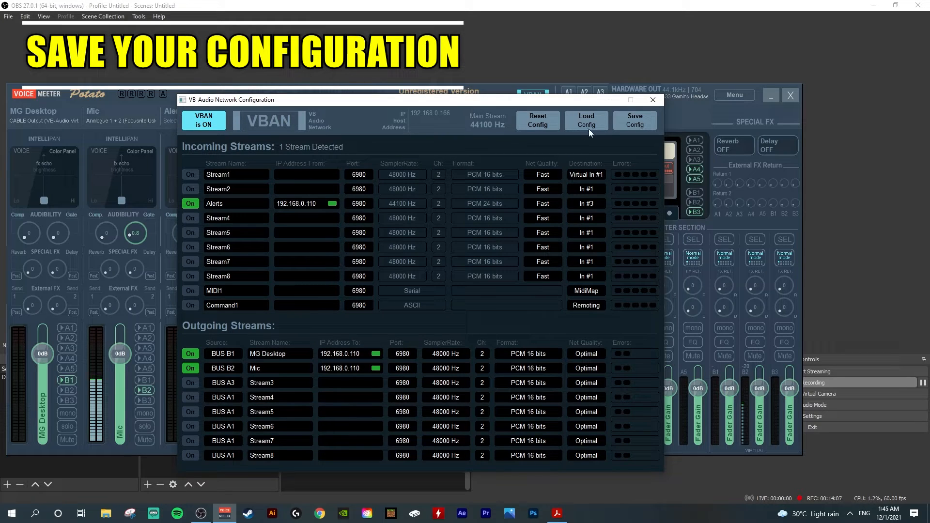
{"action": "left_click", "coordinate": [586, 120]}
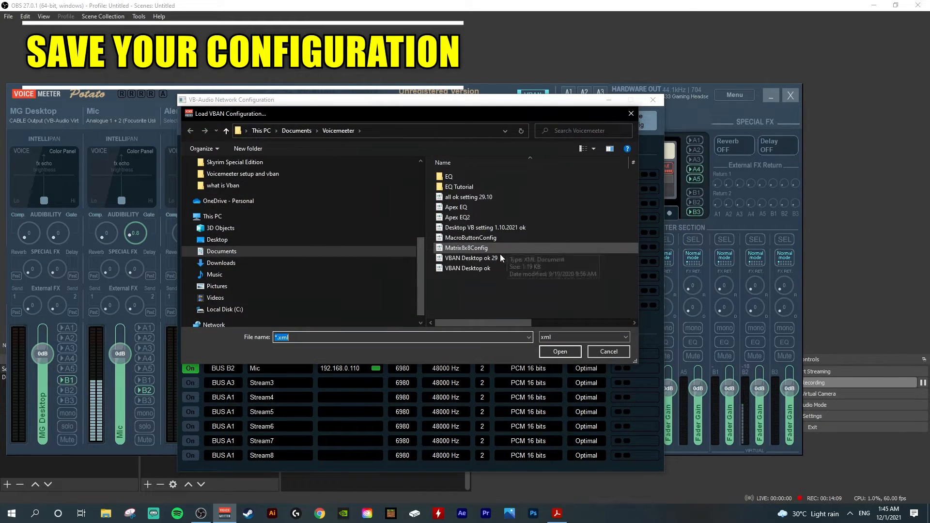